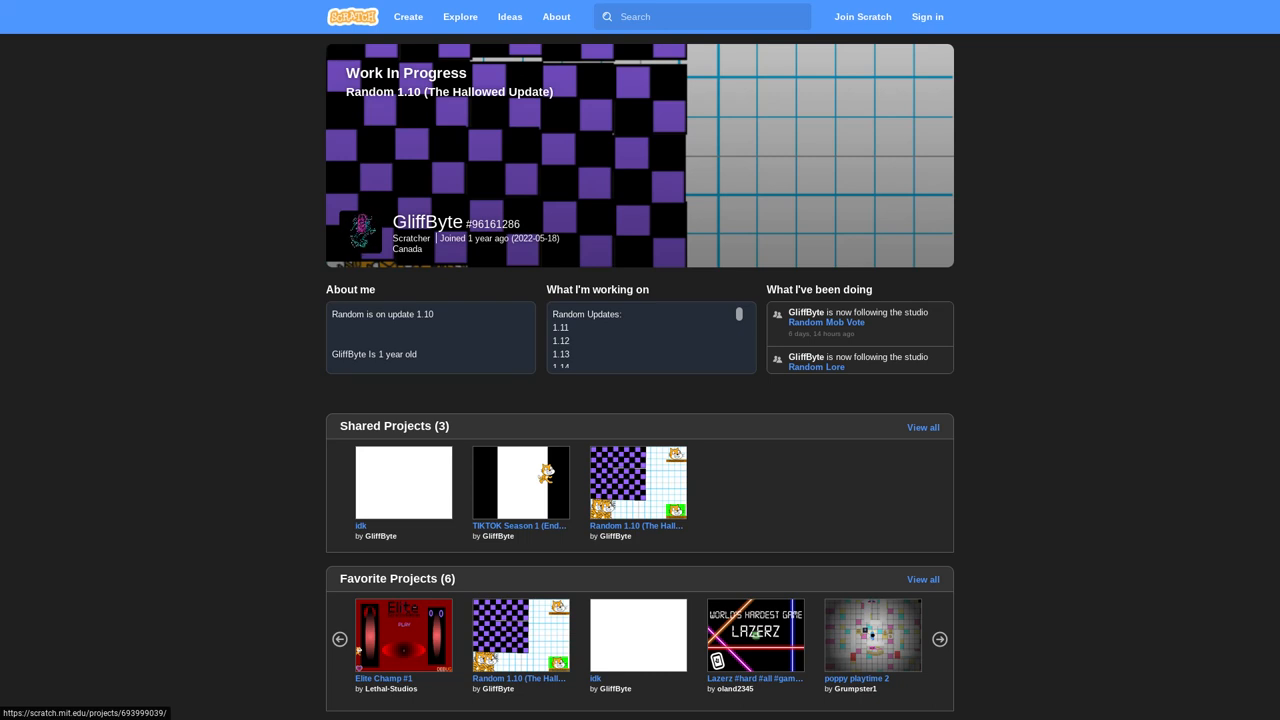
{"action": "mouse_move", "coordinate": [270, 326]}
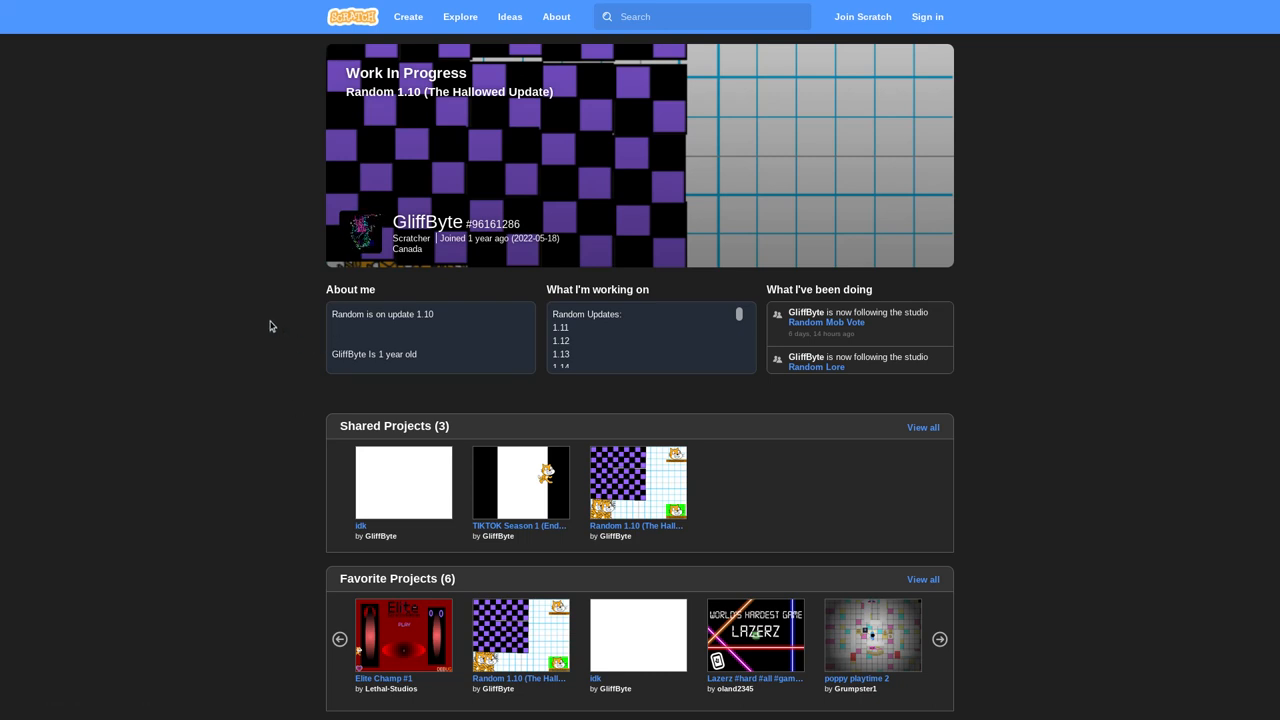
{"action": "mouse_move", "coordinate": [391, 111]}
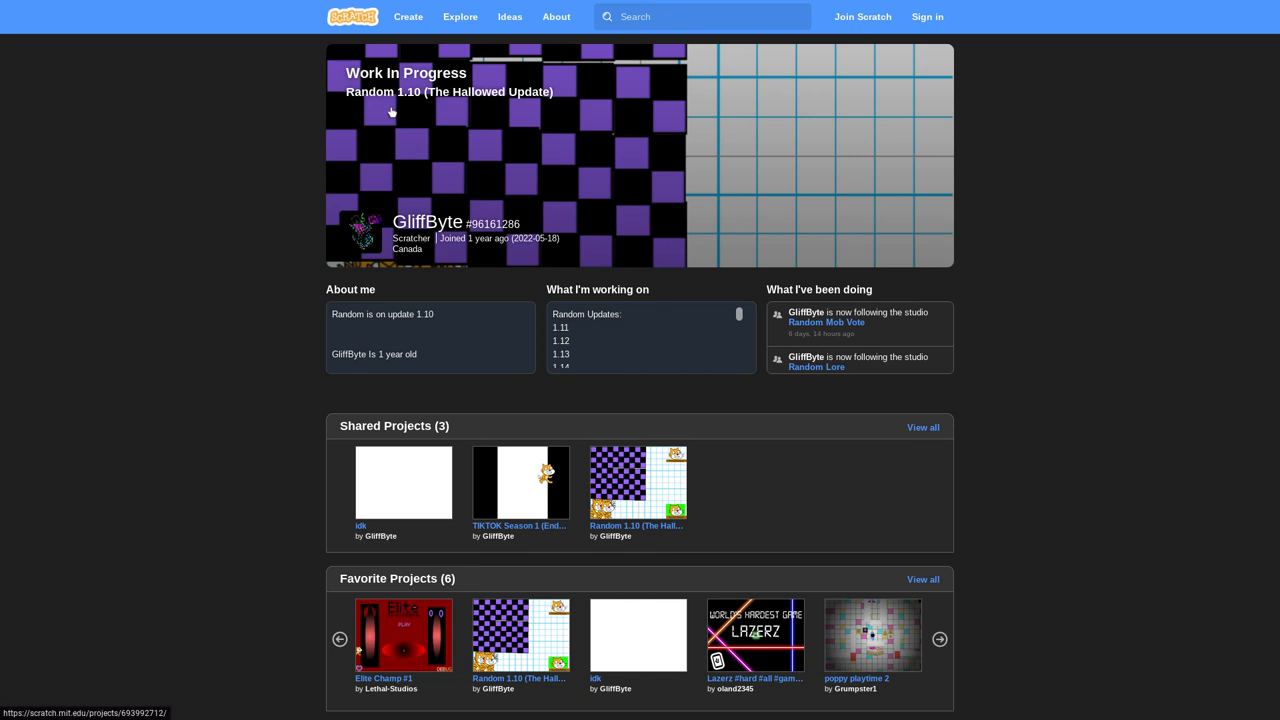
{"action": "mouse_move", "coordinate": [216, 105]}
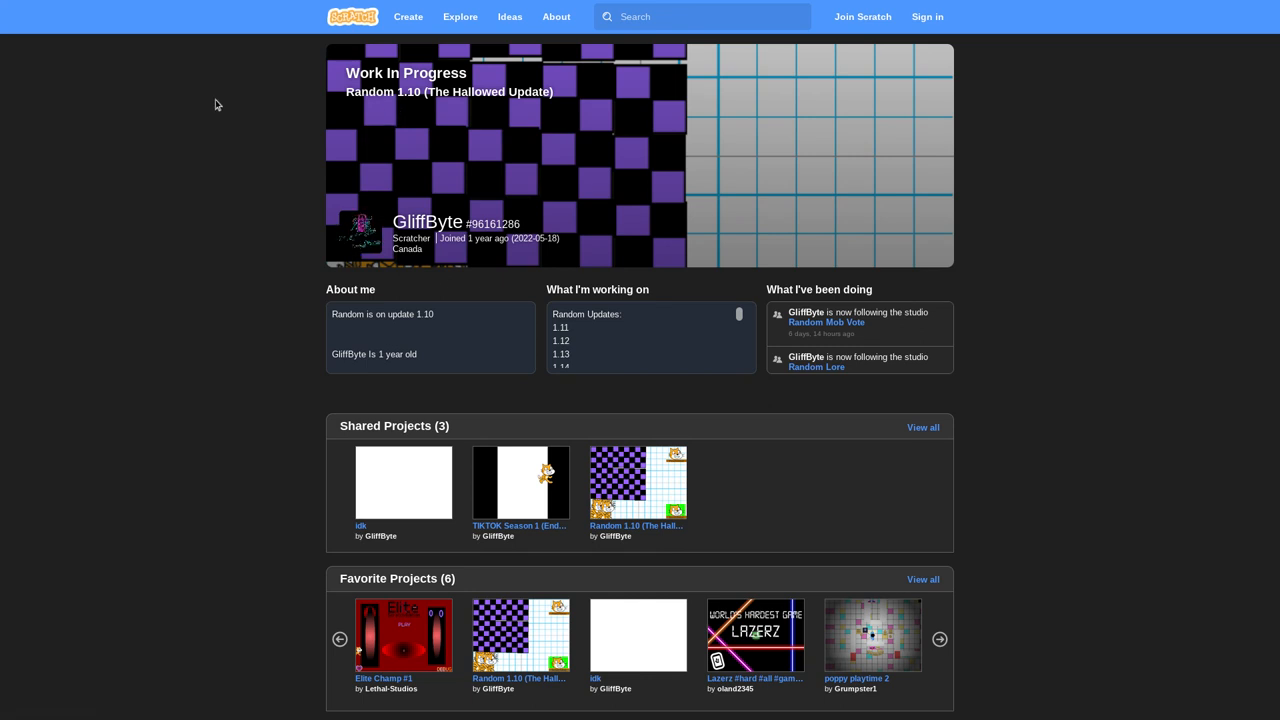
{"action": "mouse_move", "coordinate": [545, 163]}
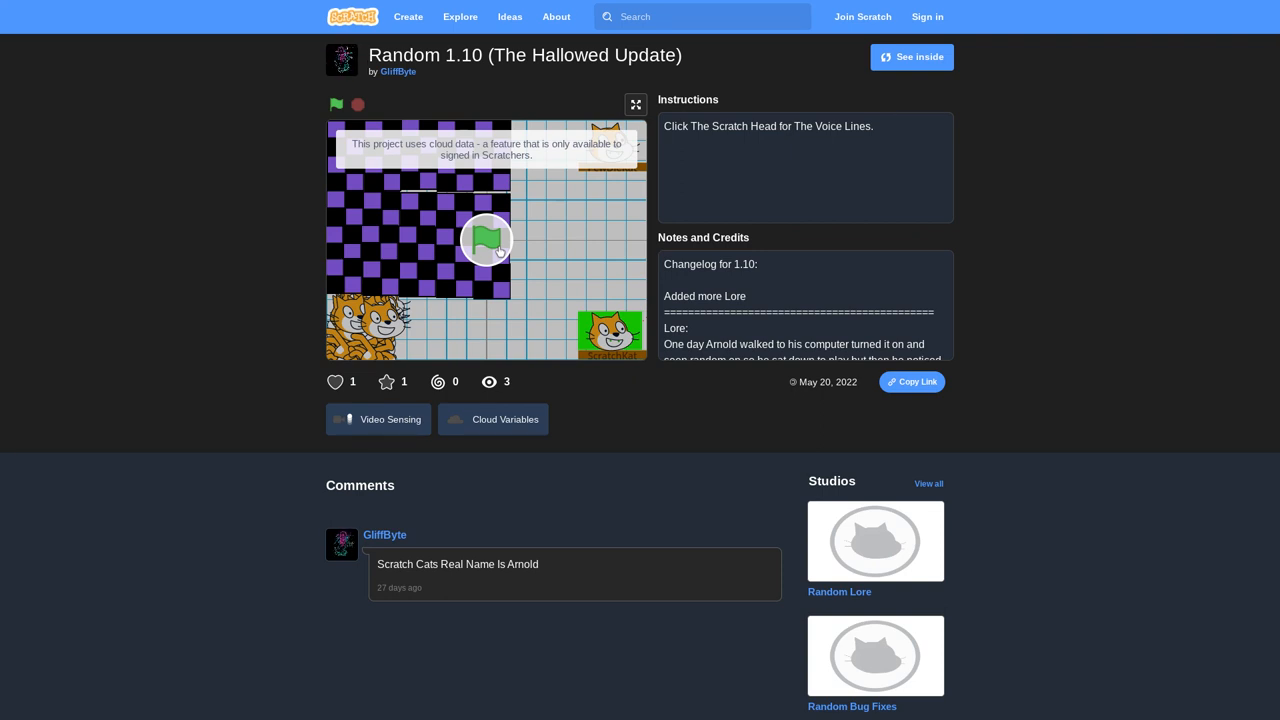
- Start Random 1.10 (The Hallowed Update) with the green flag and let it run
{"action": "left_click", "coordinate": [337, 104]}
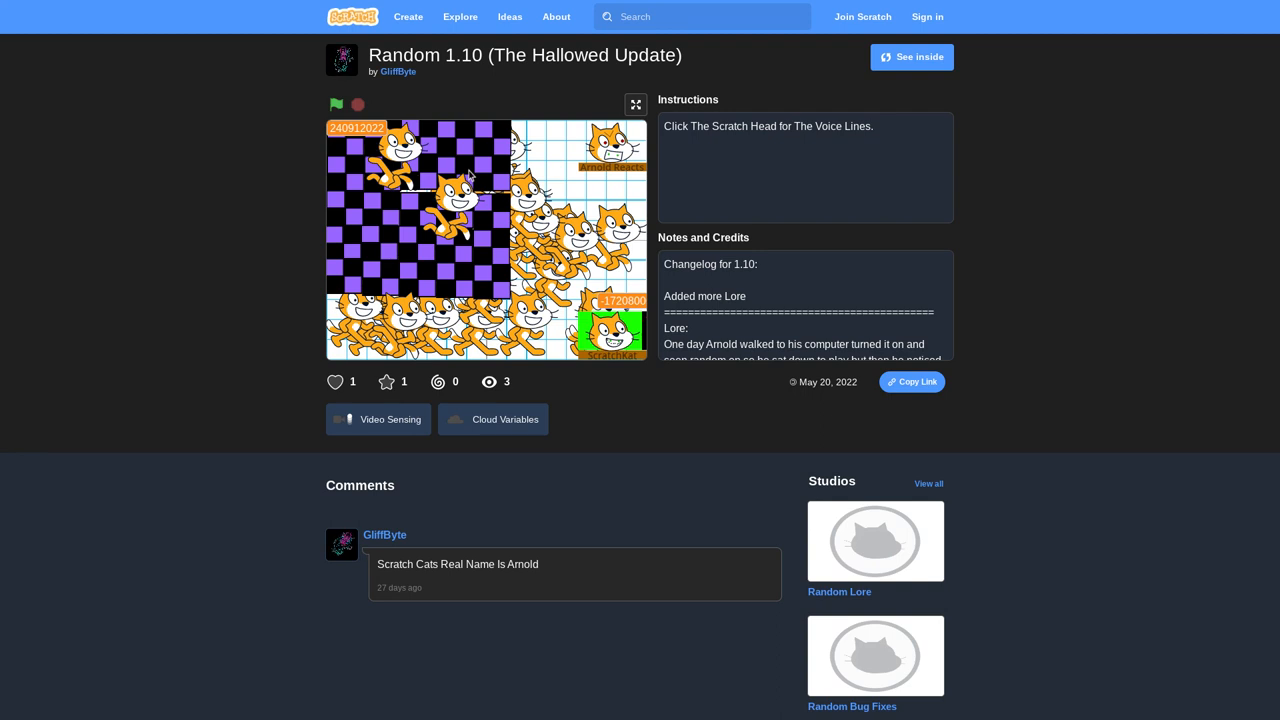
{"action": "left_click", "coordinate": [337, 104]}
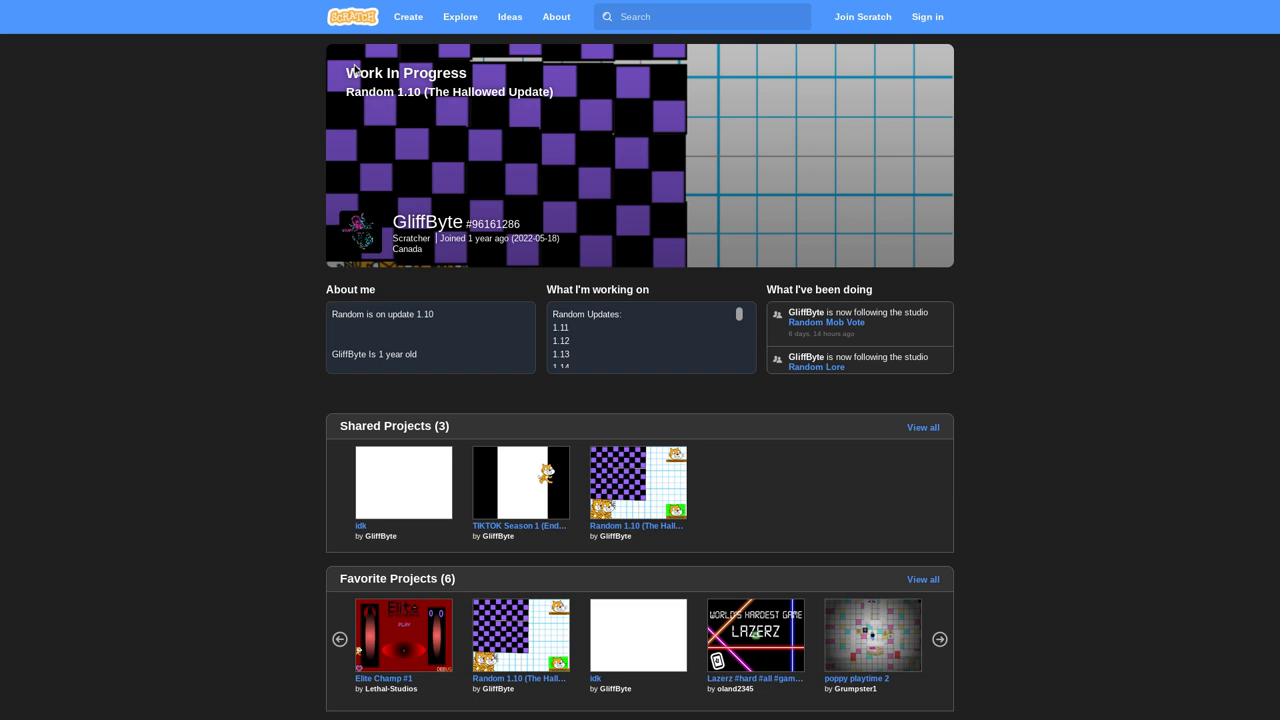
{"action": "mouse_move", "coordinate": [495, 376]}
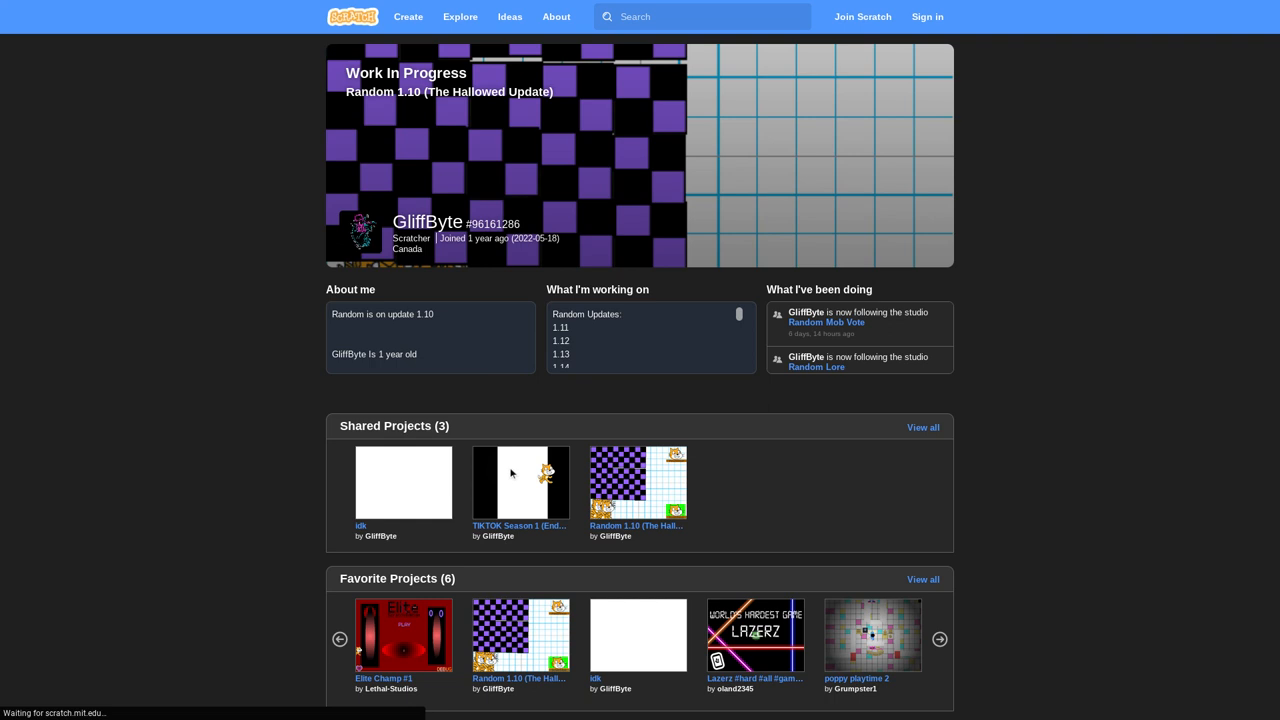
- Open GliffByte's TIKTOK Season 1 project and start the game
{"action": "left_click", "coordinate": [520, 483]}
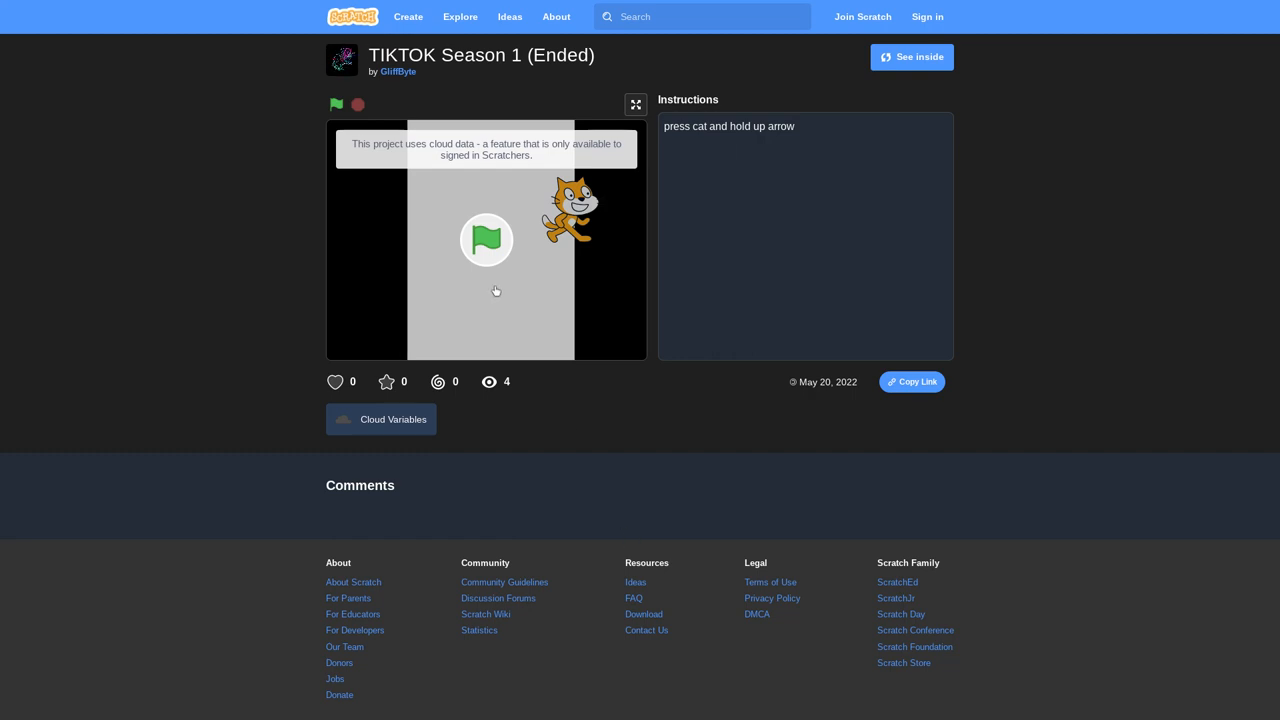
{"action": "left_click", "coordinate": [336, 104]}
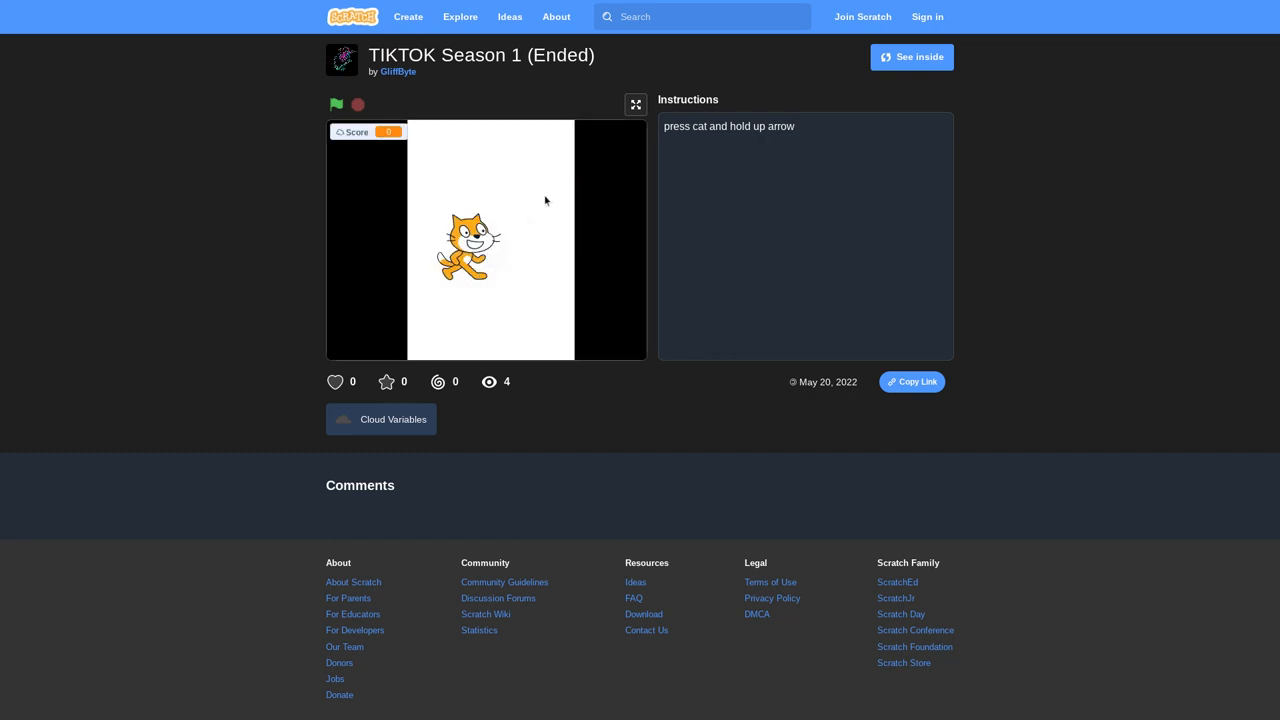
- Play the TIKTOK Season 1 game in full-screen mode
{"action": "left_click", "coordinate": [635, 104]}
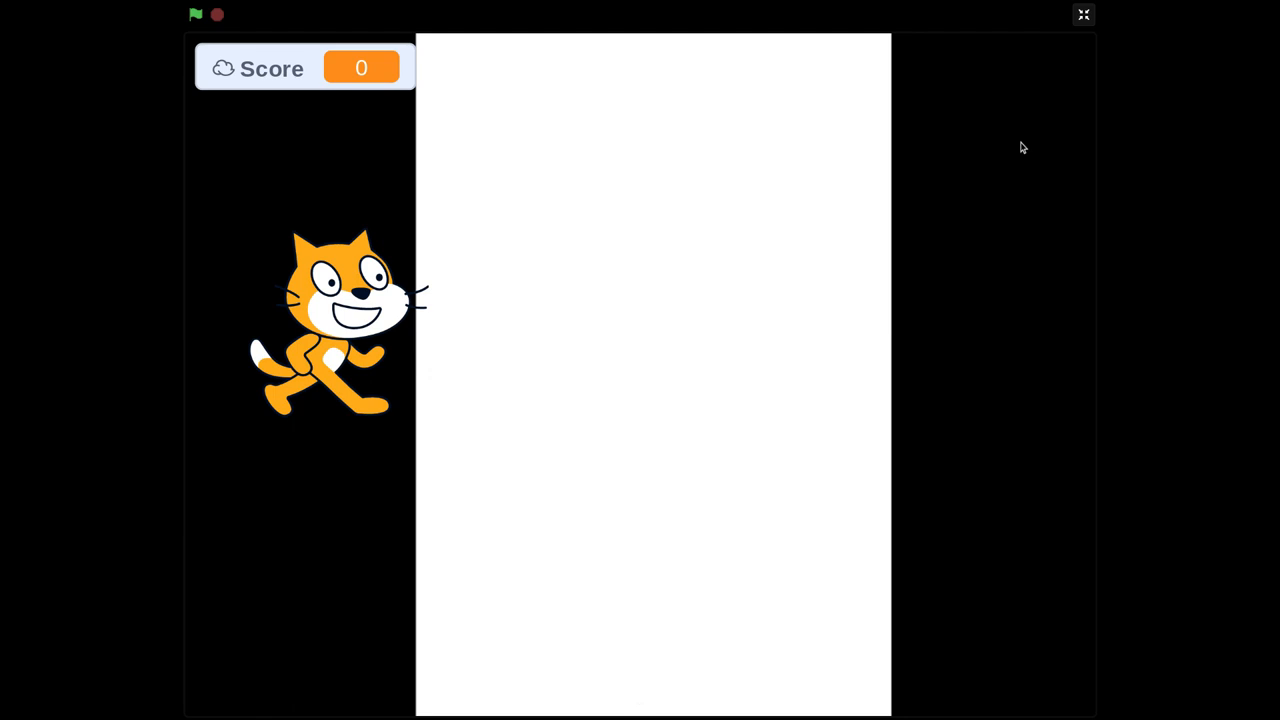
{"action": "mouse_move", "coordinate": [858, 159]}
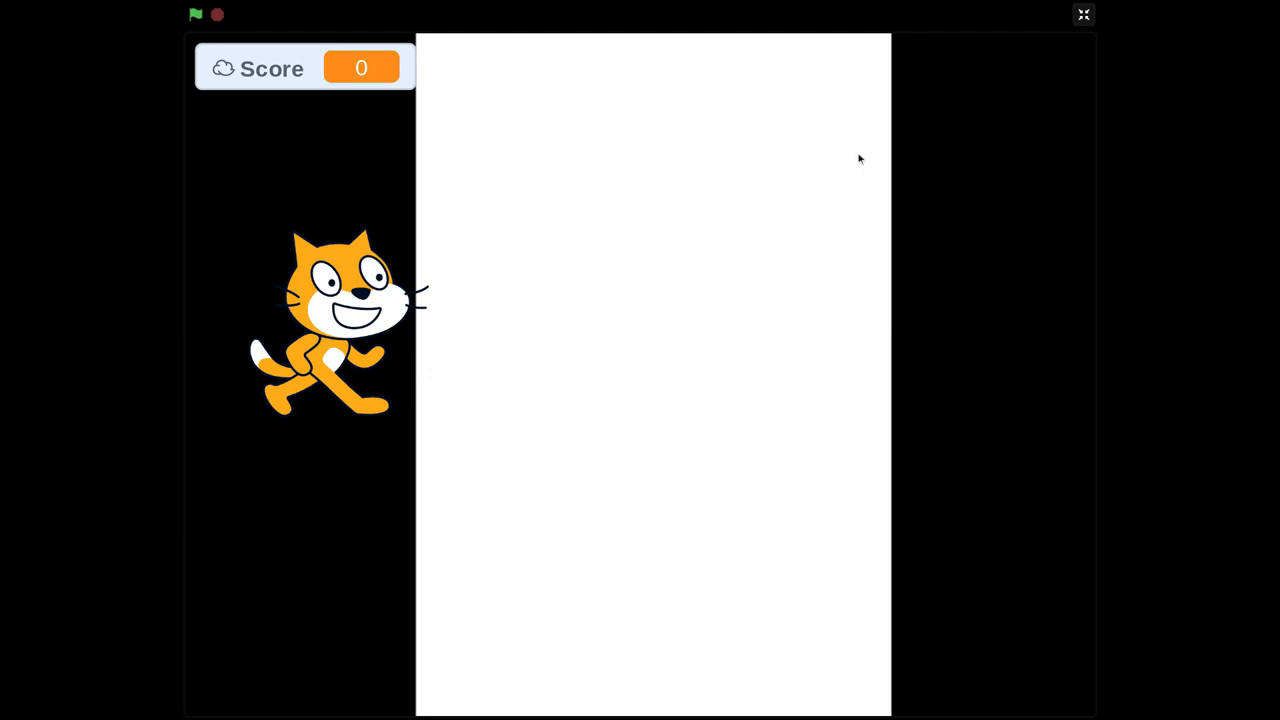
{"action": "mouse_move", "coordinate": [368, 8]}
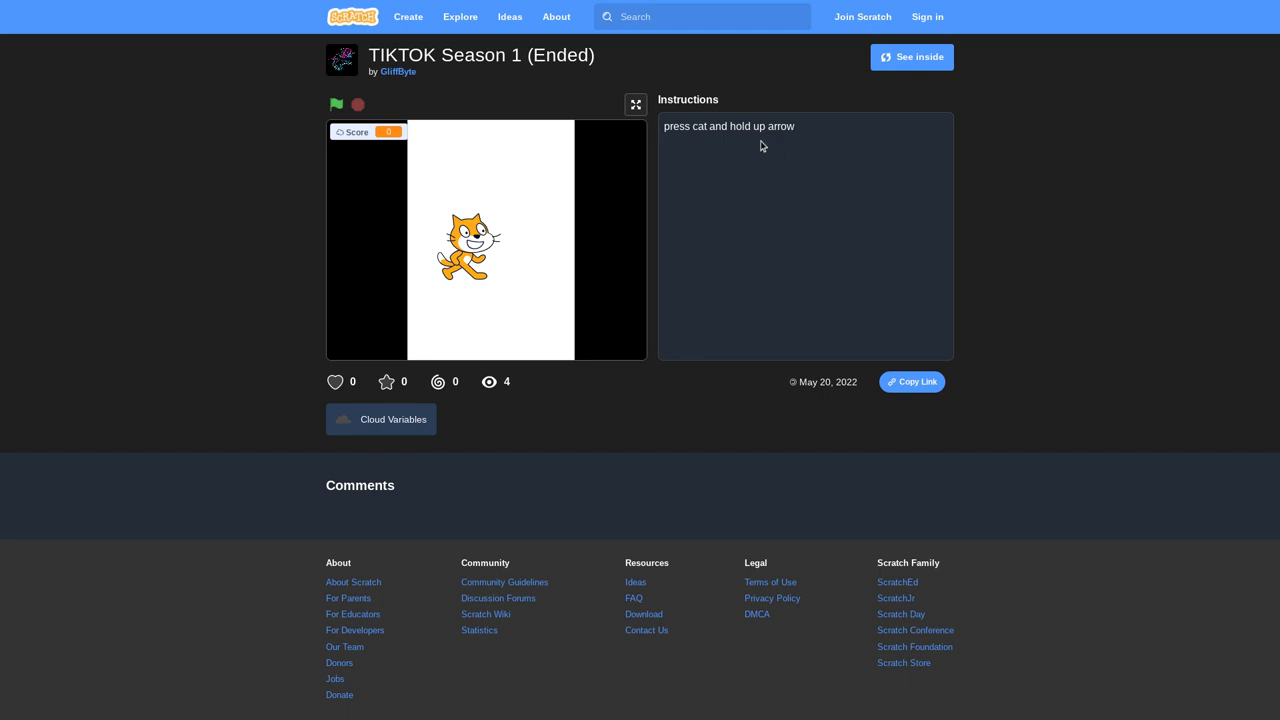
{"action": "mouse_move", "coordinate": [745, 155]}
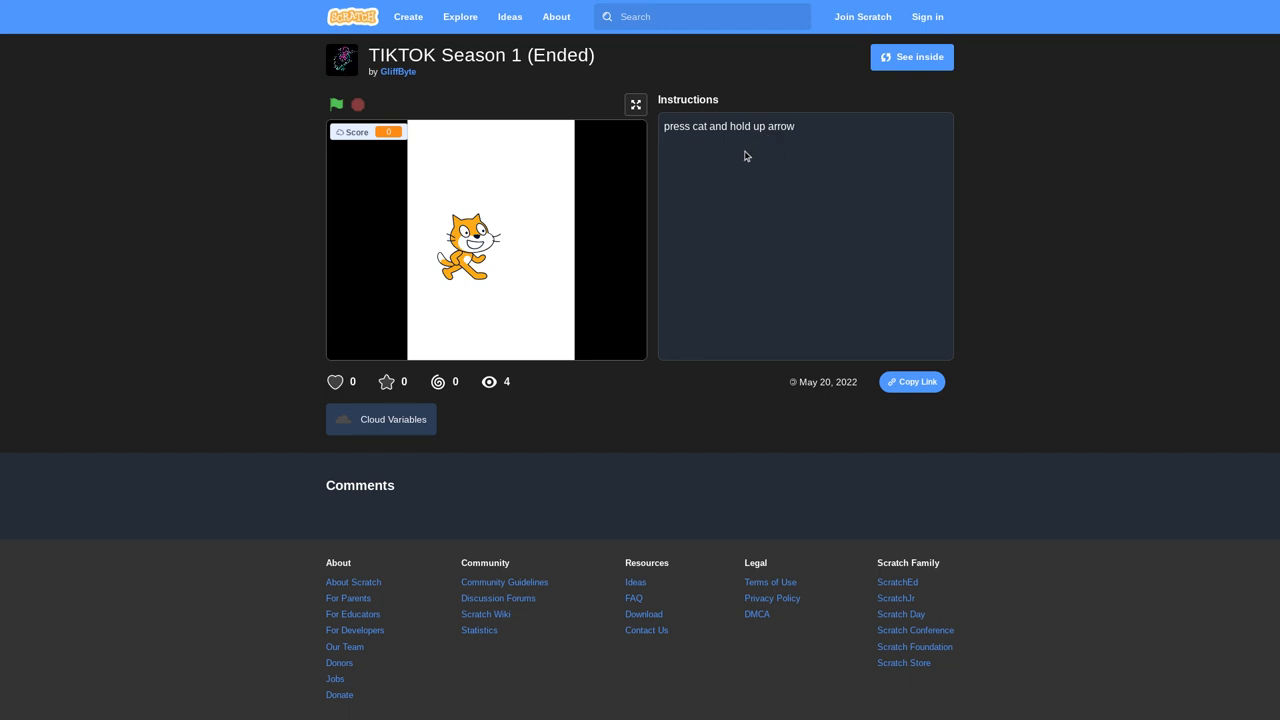
{"action": "mouse_move", "coordinate": [796, 140]}
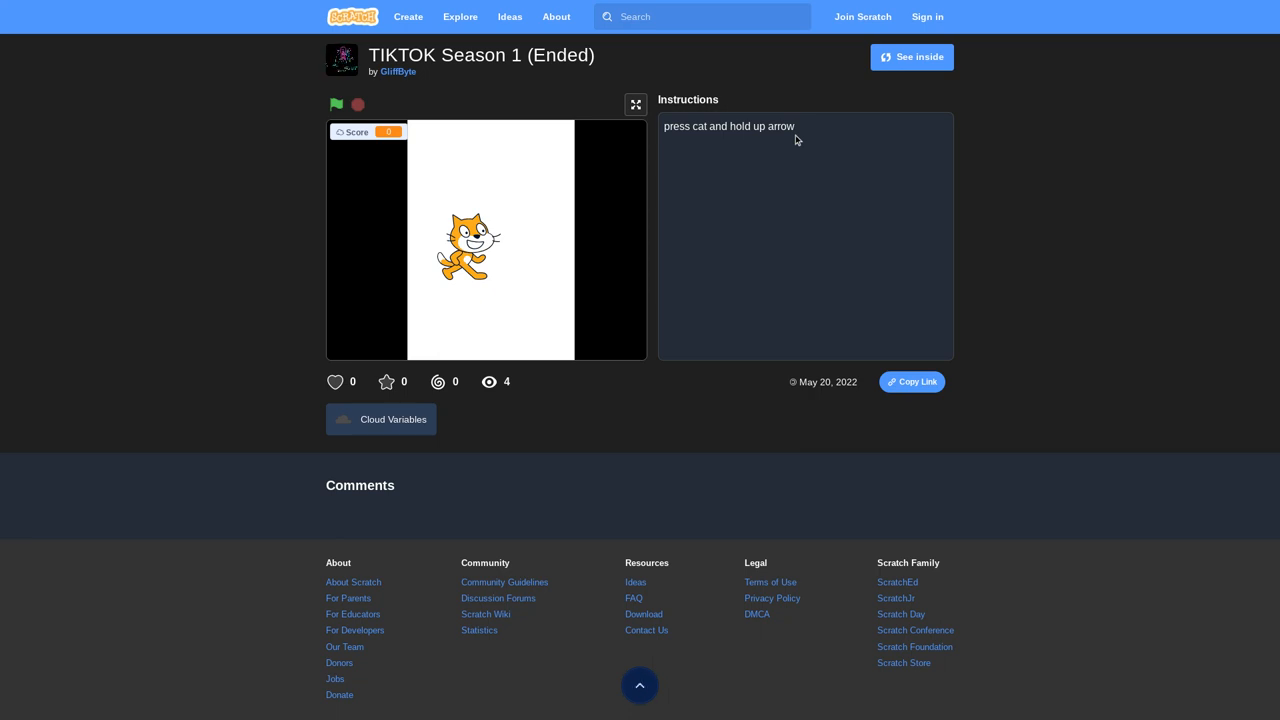
{"action": "mouse_move", "coordinate": [343, 60]}
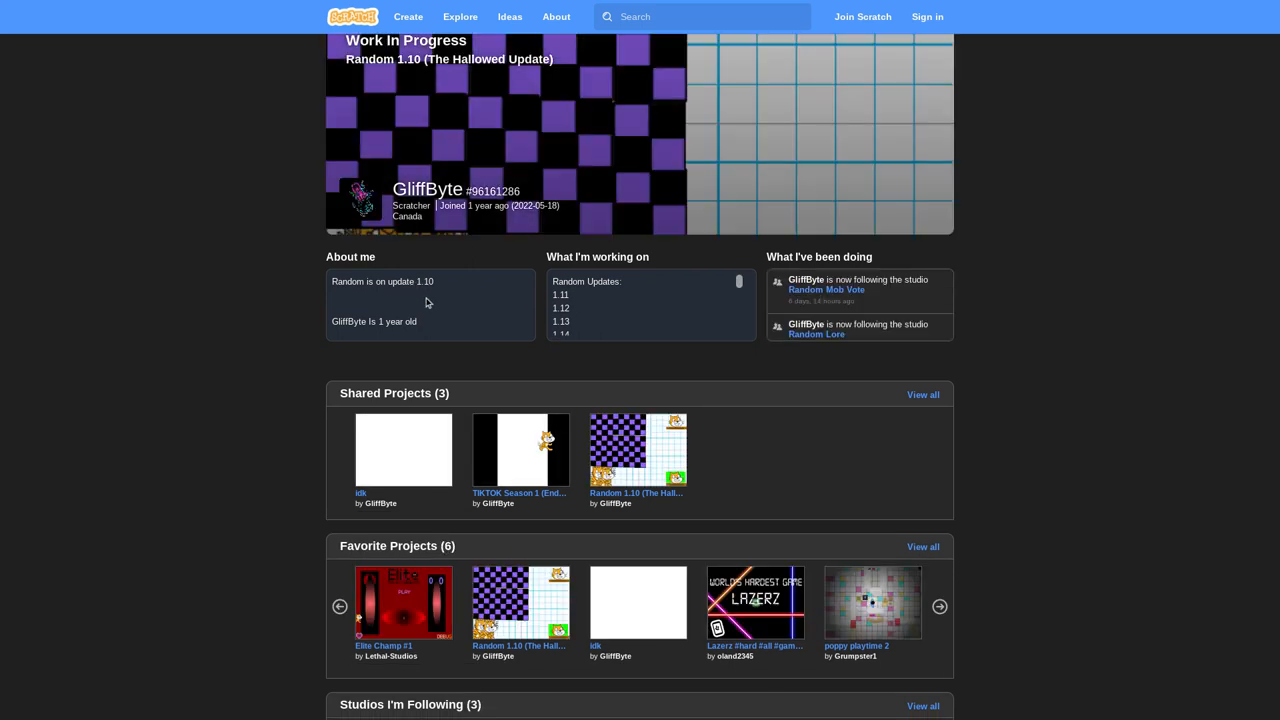
- Scroll the GliffByte profile down to the Favorite Projects section
{"action": "scroll", "scroll_direction": "down", "scroll_amount": 3}
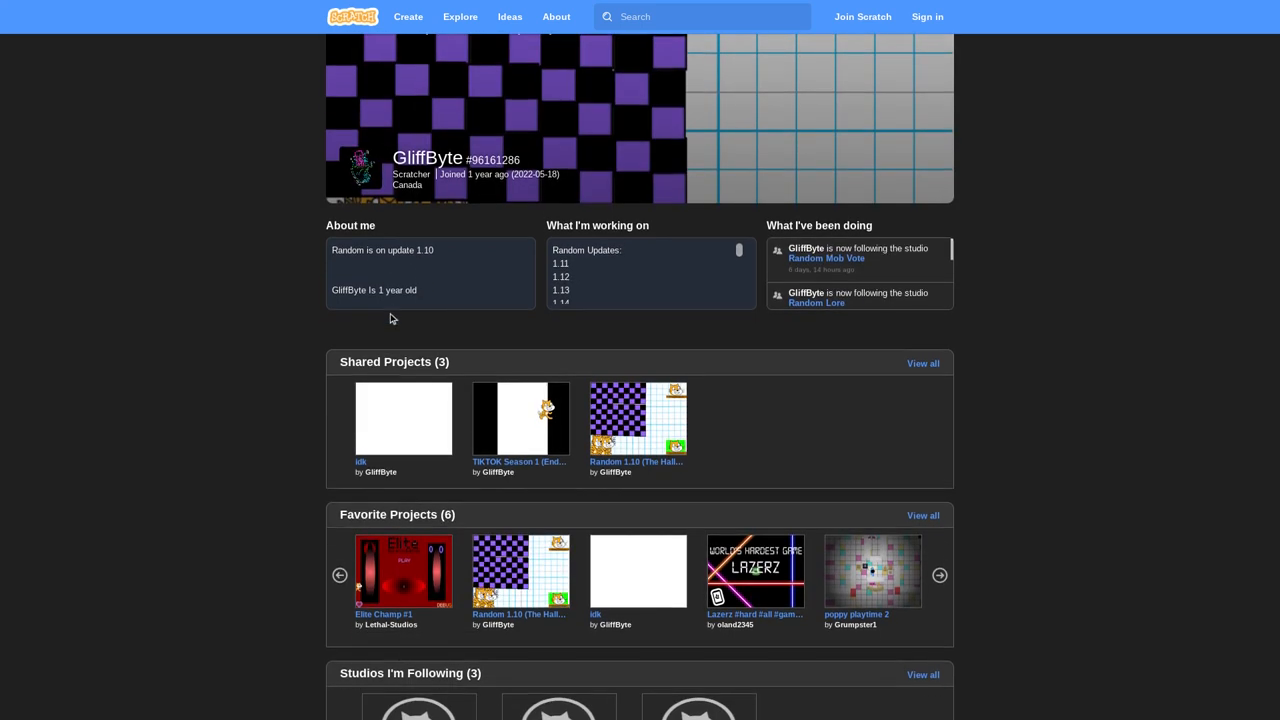
{"action": "scroll", "scroll_direction": "down", "scroll_amount": 3}
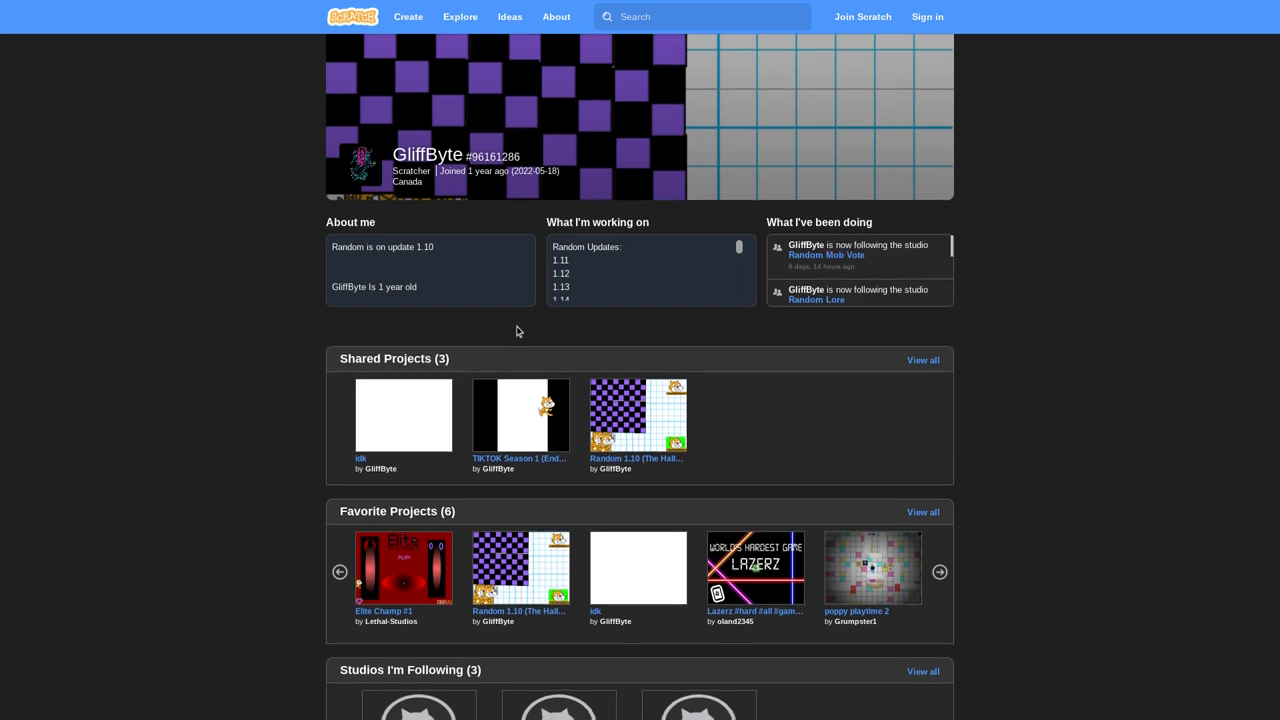
{"action": "scroll", "scroll_direction": "down", "scroll_amount": 3}
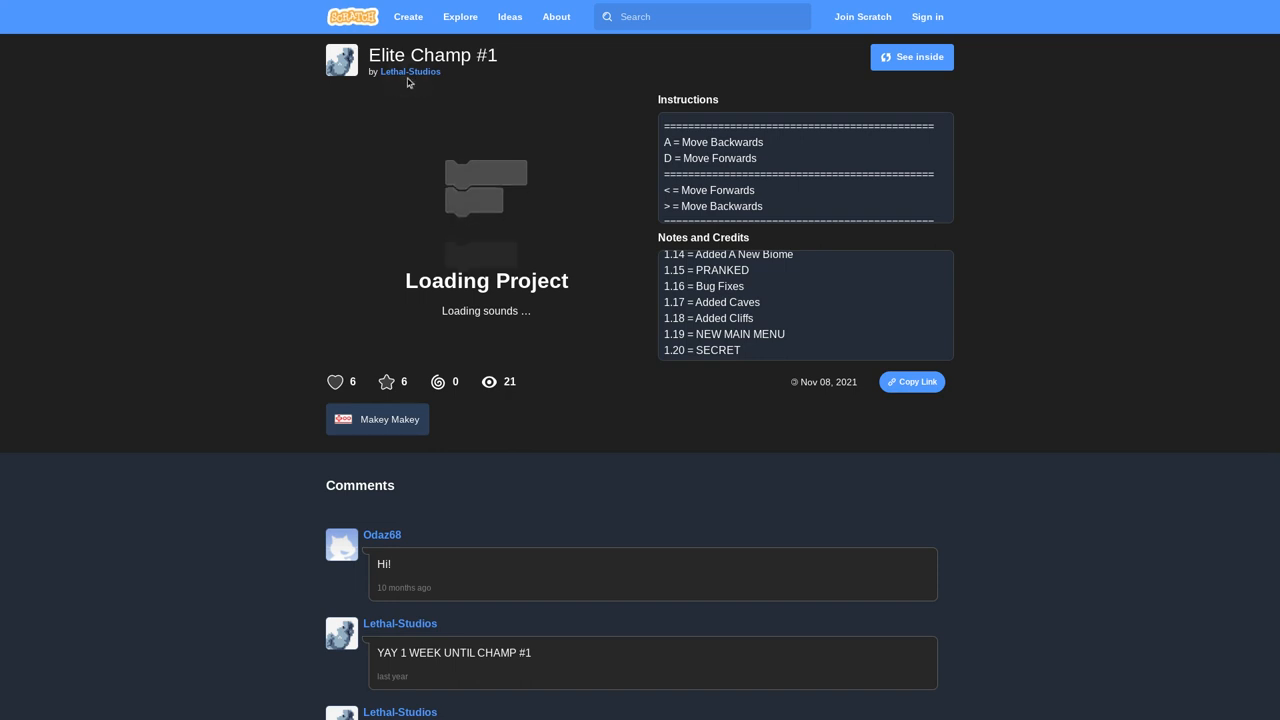
{"action": "mouse_move", "coordinate": [409, 71]}
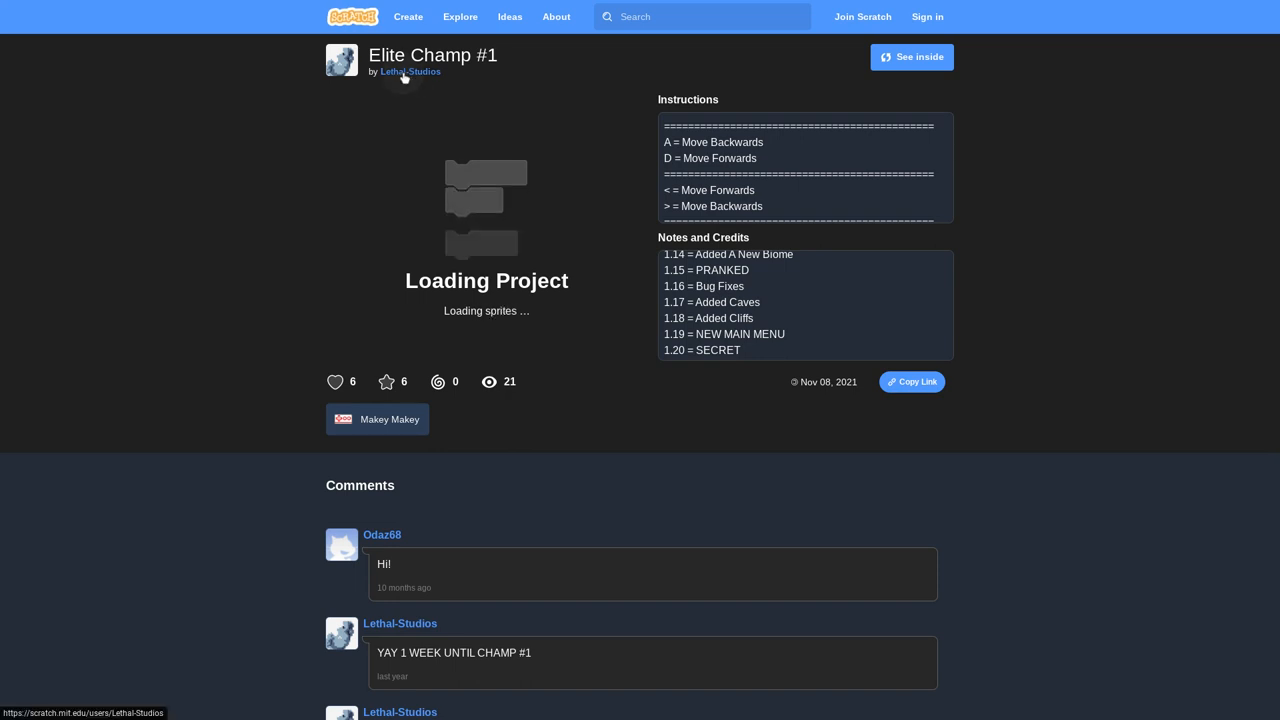
- Open the Lethal-Studios creator profile and scroll through its Elite projects and favorites
{"action": "left_click", "coordinate": [410, 71]}
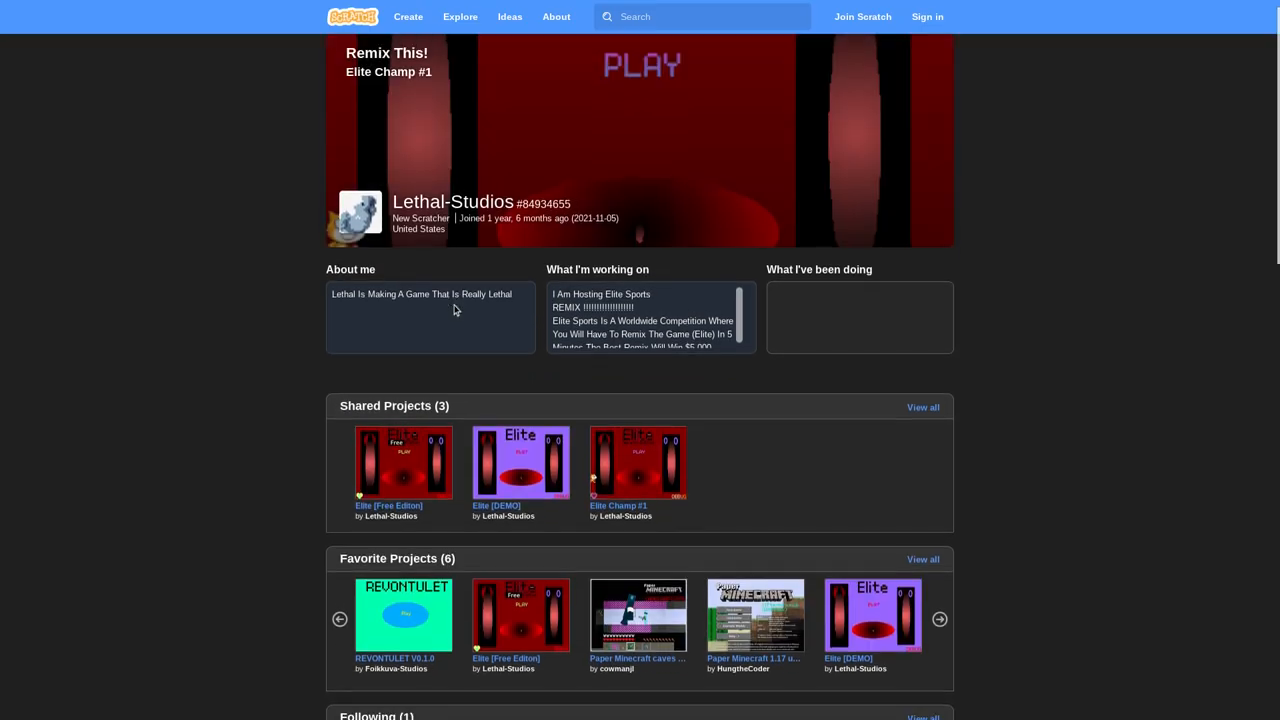
{"action": "scroll", "scroll_direction": "down", "scroll_amount": 3}
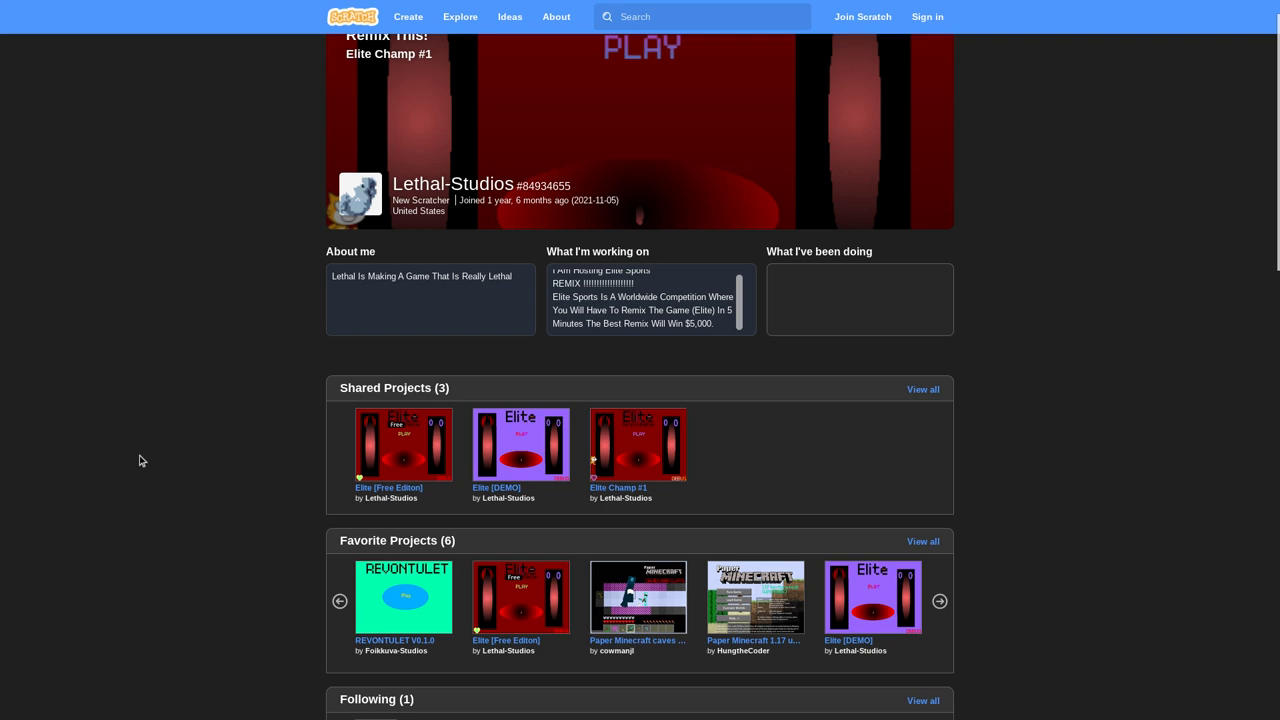
{"action": "scroll", "scroll_direction": "down", "scroll_amount": 3}
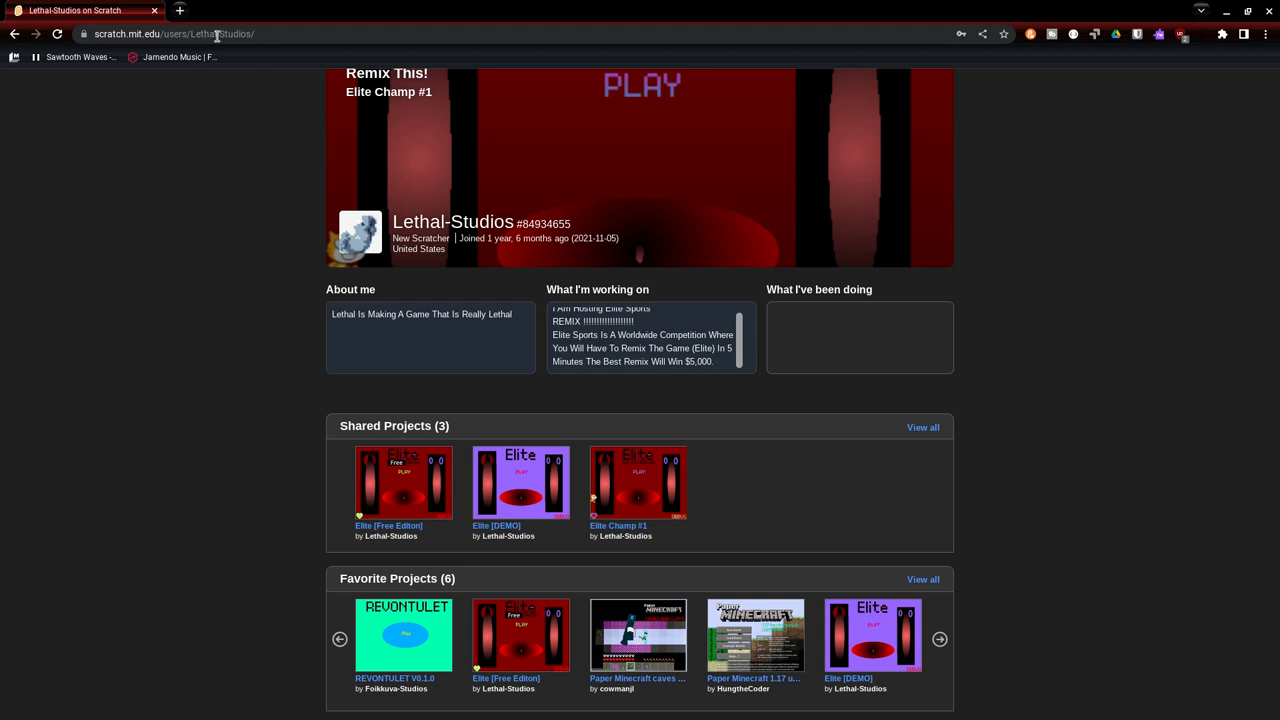
- Edit the address to the Platinum-Games users URL and load that profile
{"action": "left_click", "coordinate": [200, 33]}
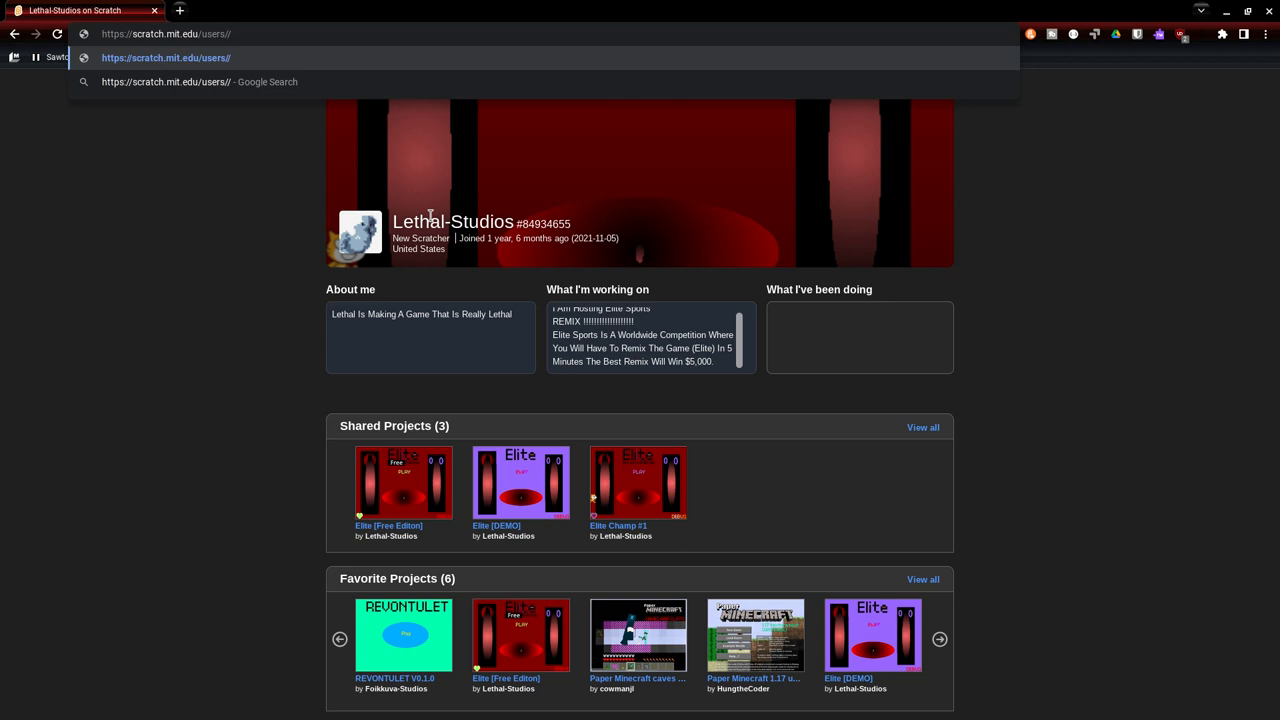
{"action": "type", "text": "platin"}
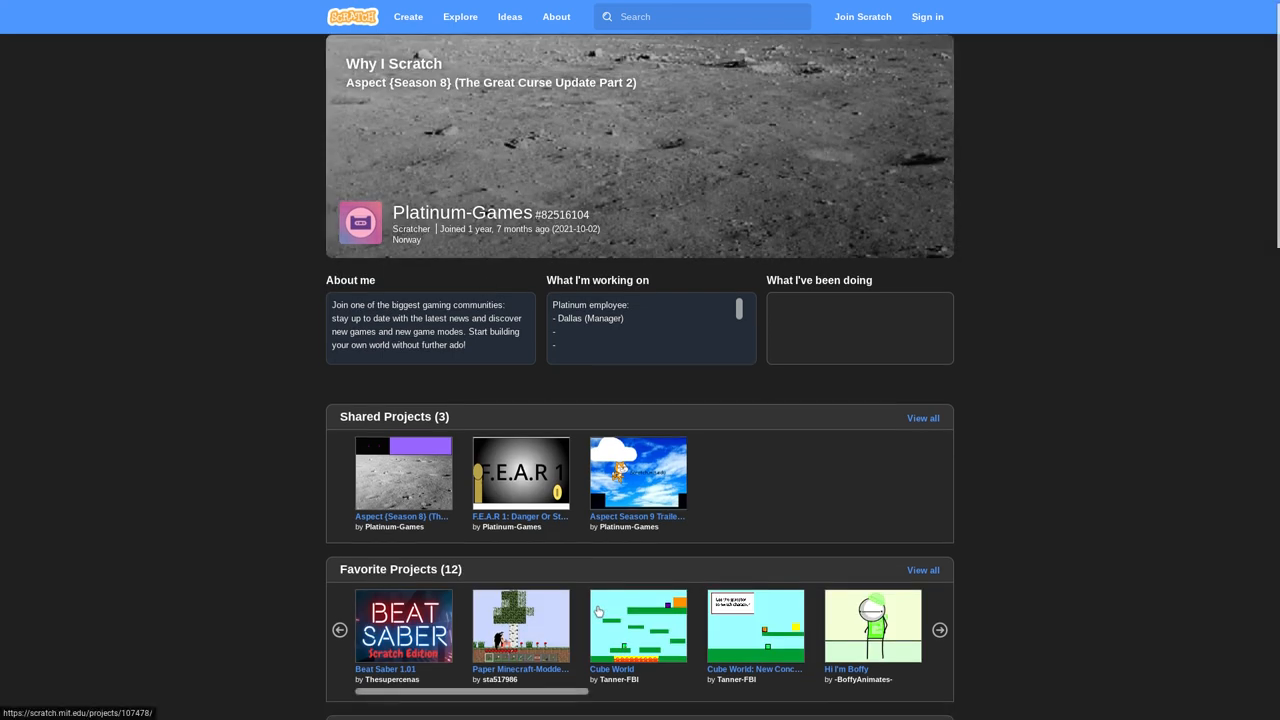
- Open F.E.A.R 1: Danger Or Stranger from Platinum-Games' shared projects
{"action": "scroll", "scroll_direction": "down", "scroll_amount": 3}
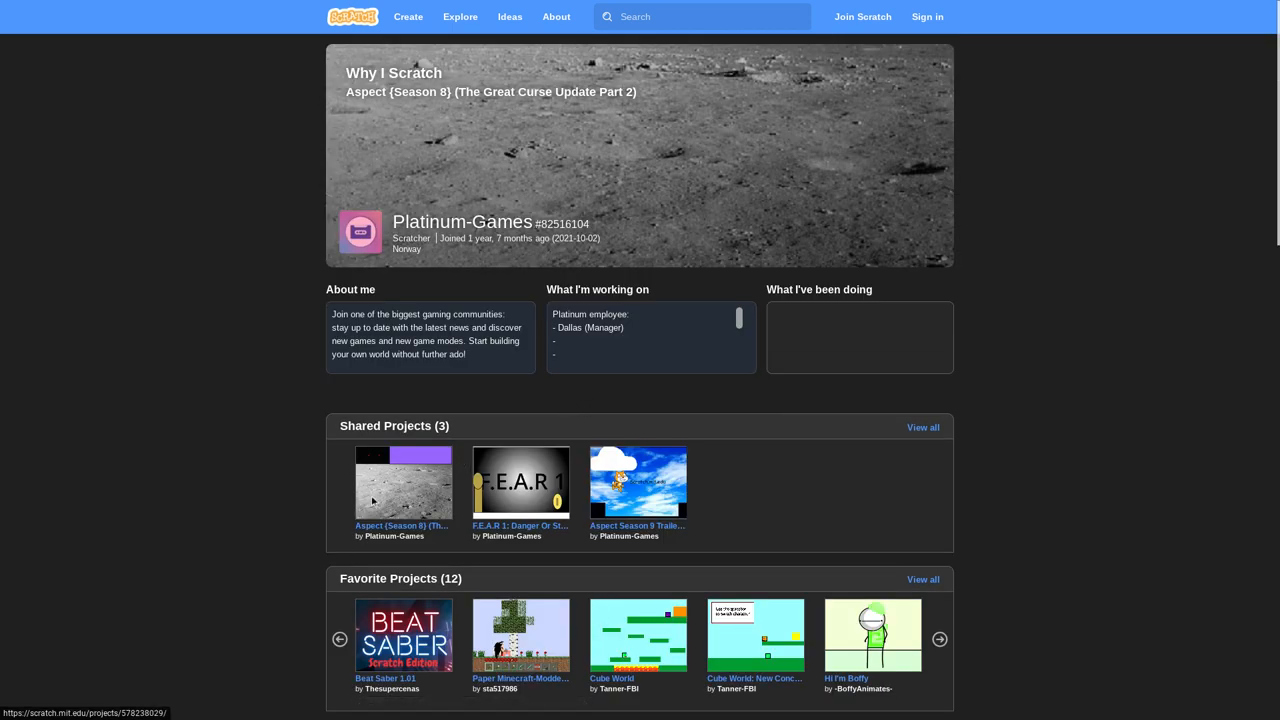
{"action": "left_click", "coordinate": [403, 483]}
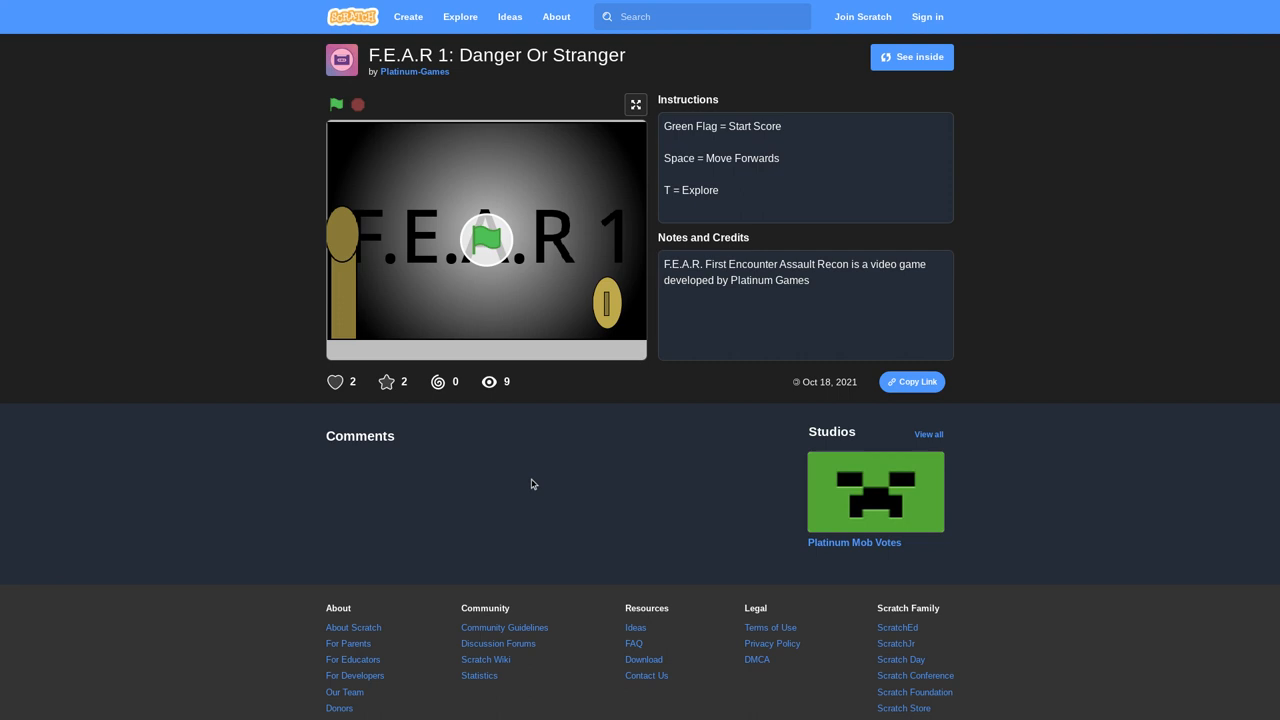
{"action": "mouse_move", "coordinate": [634, 104]}
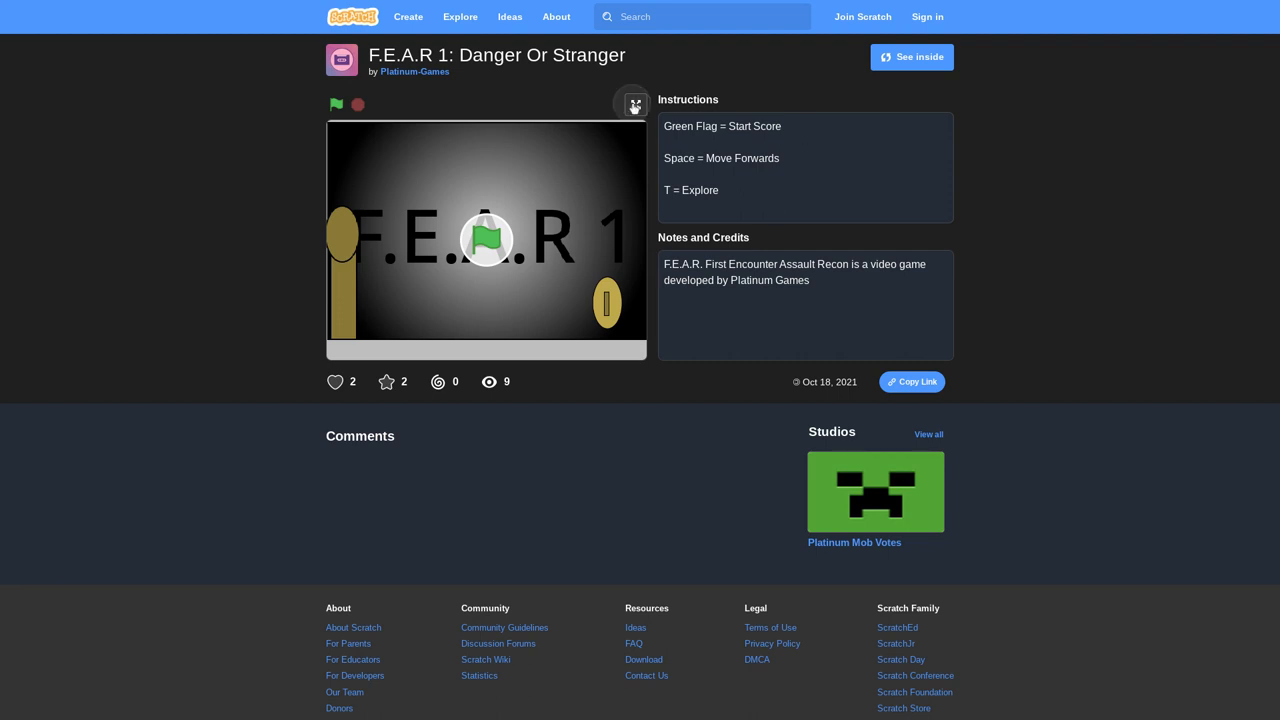
{"action": "left_click", "coordinate": [633, 104]}
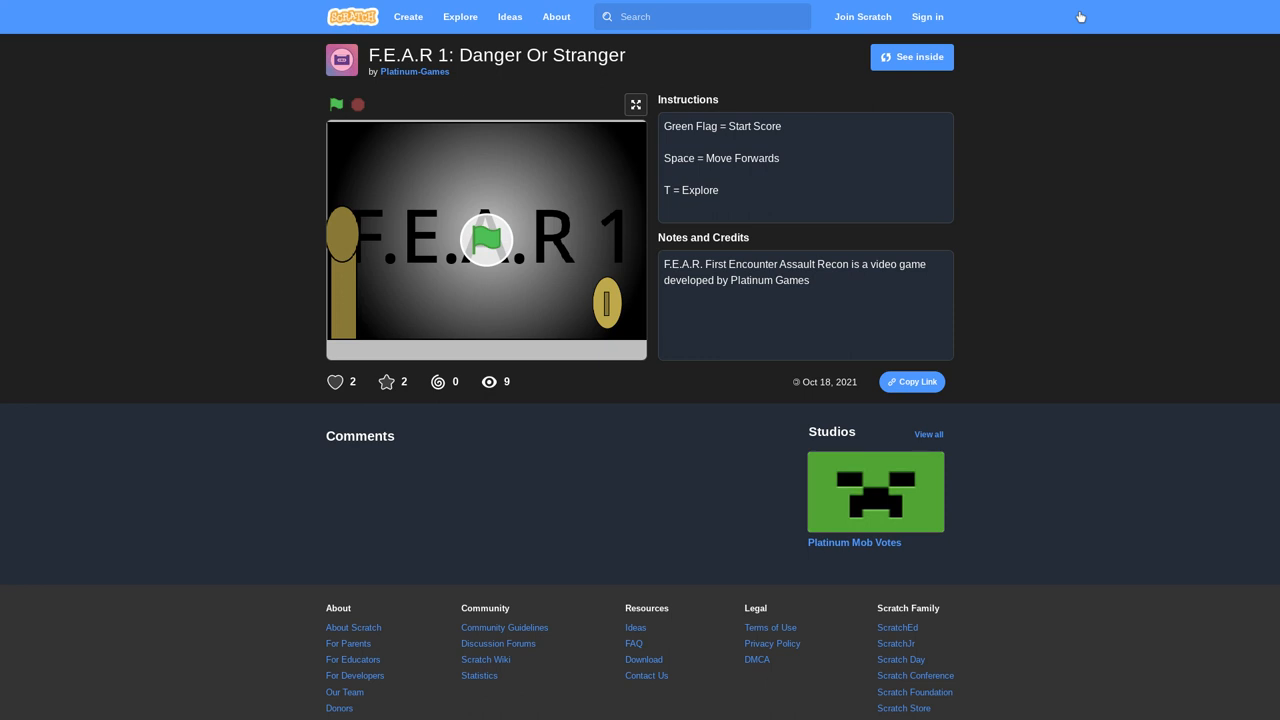
{"action": "mouse_move", "coordinate": [614, 132]}
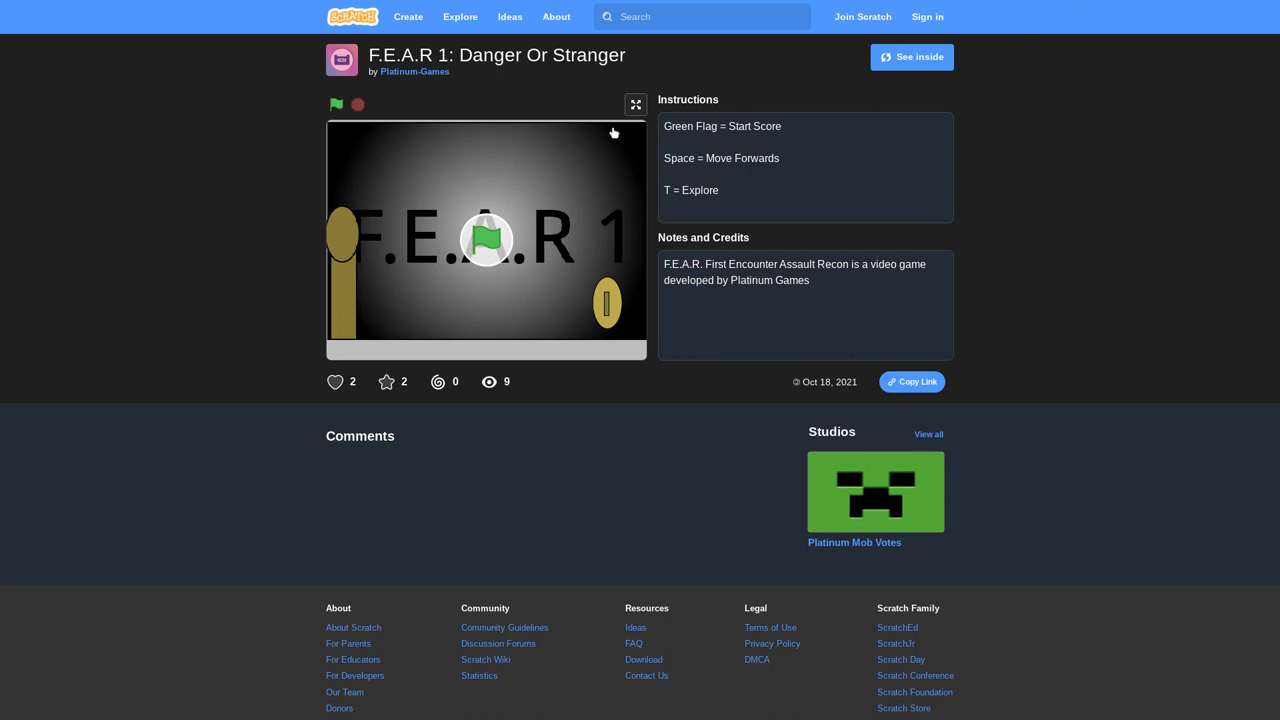
- Start F.E.A.R 1 in full screen, then restart it from the project page
{"action": "left_click", "coordinate": [636, 104]}
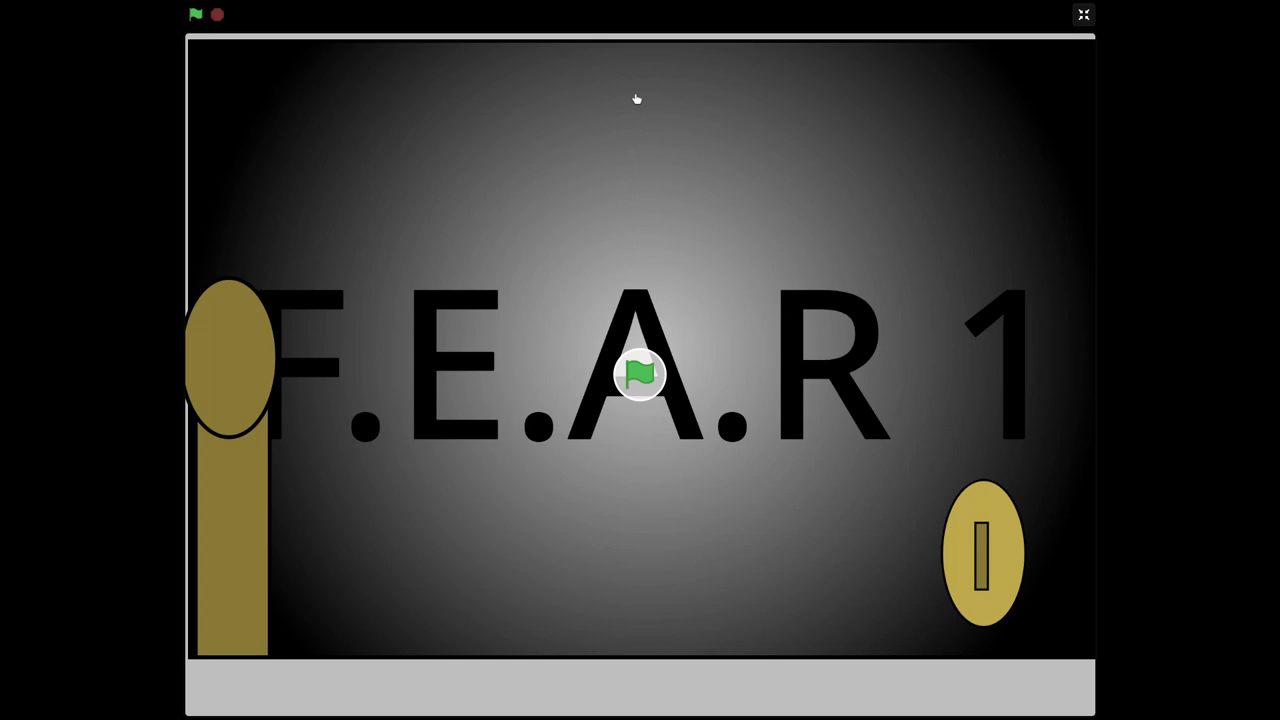
{"action": "mouse_move", "coordinate": [637, 362]}
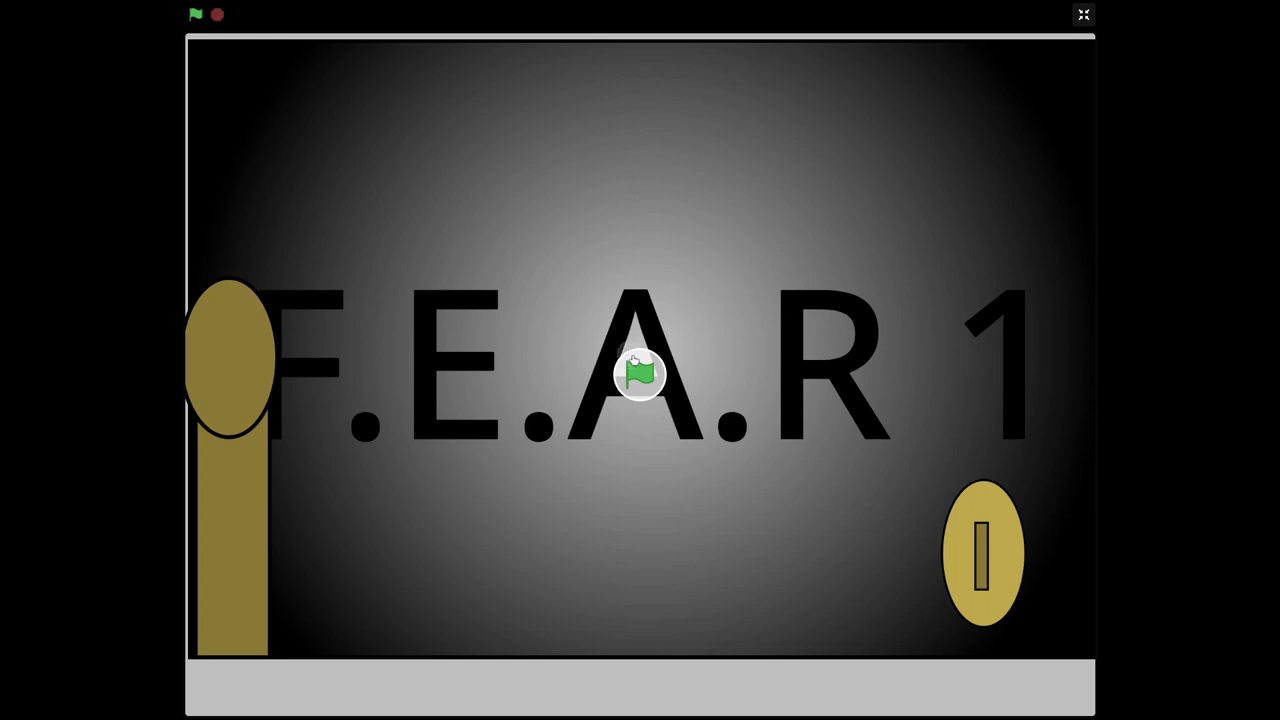
{"action": "left_click", "coordinate": [196, 14]}
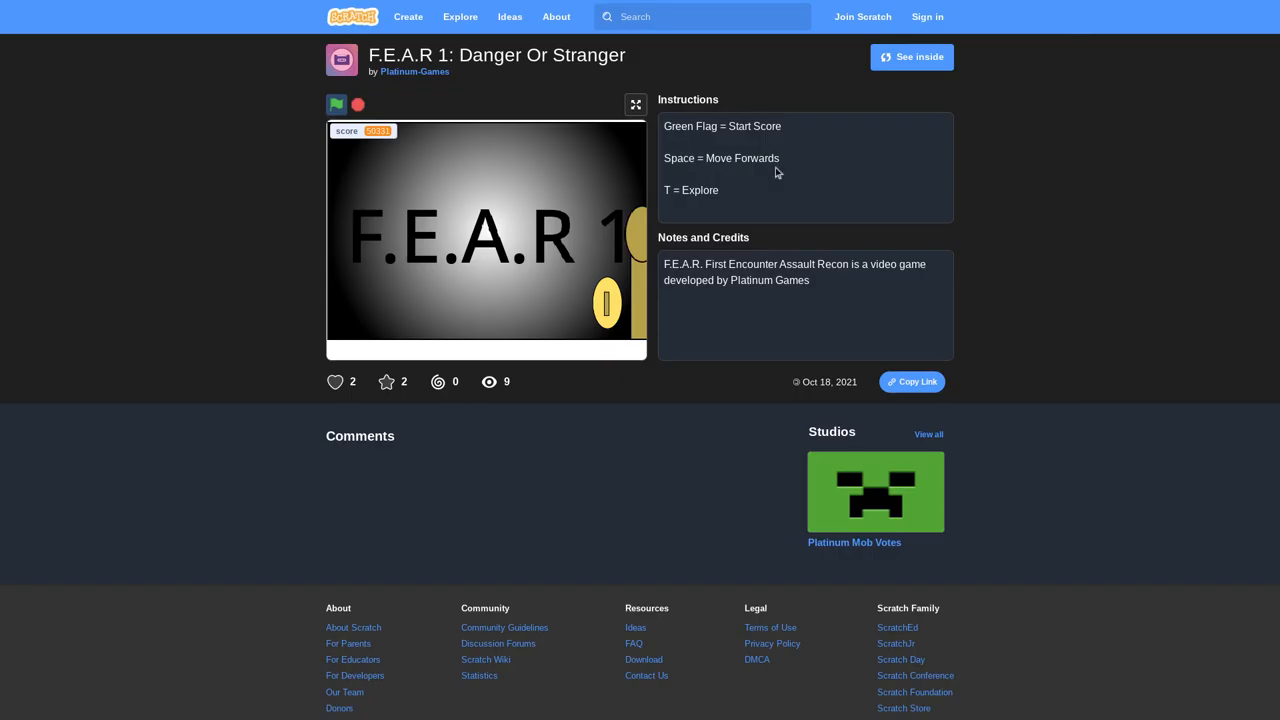
{"action": "left_click", "coordinate": [338, 104]}
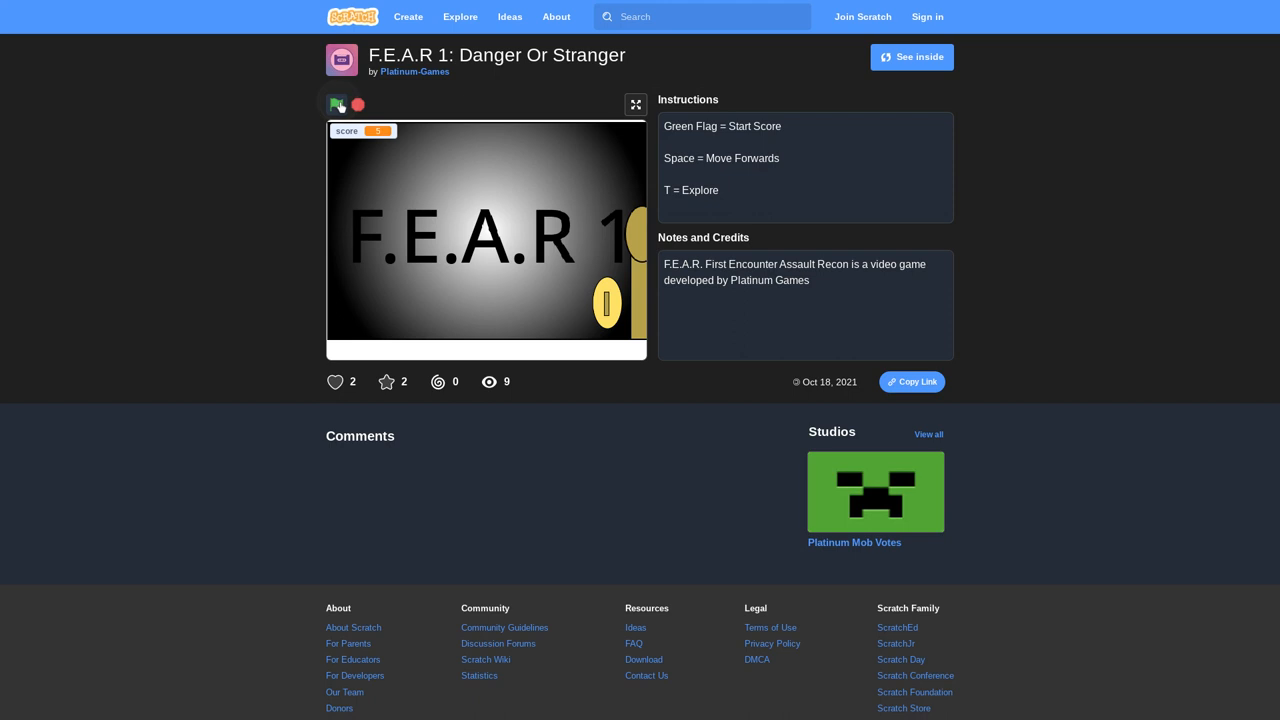